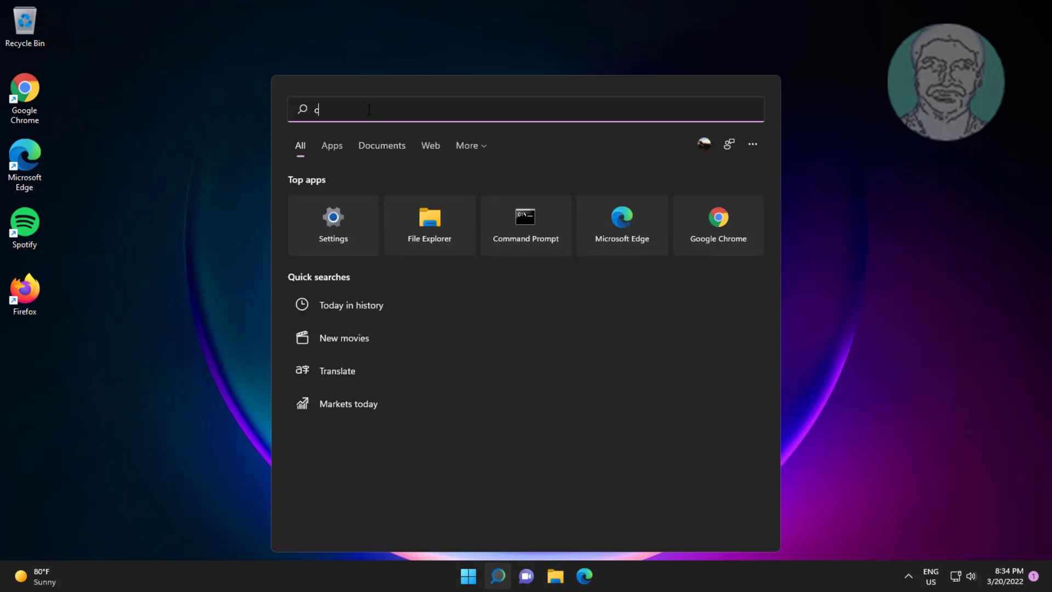
- Launch Command Prompt with administrator rights from a search for cmd
type("md")
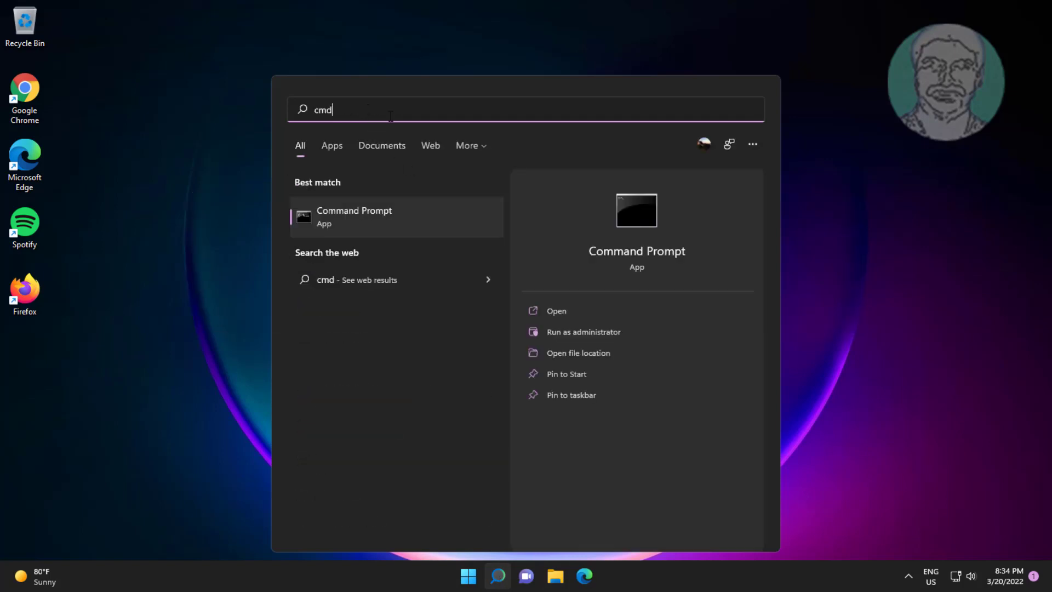
right_click(354, 216)
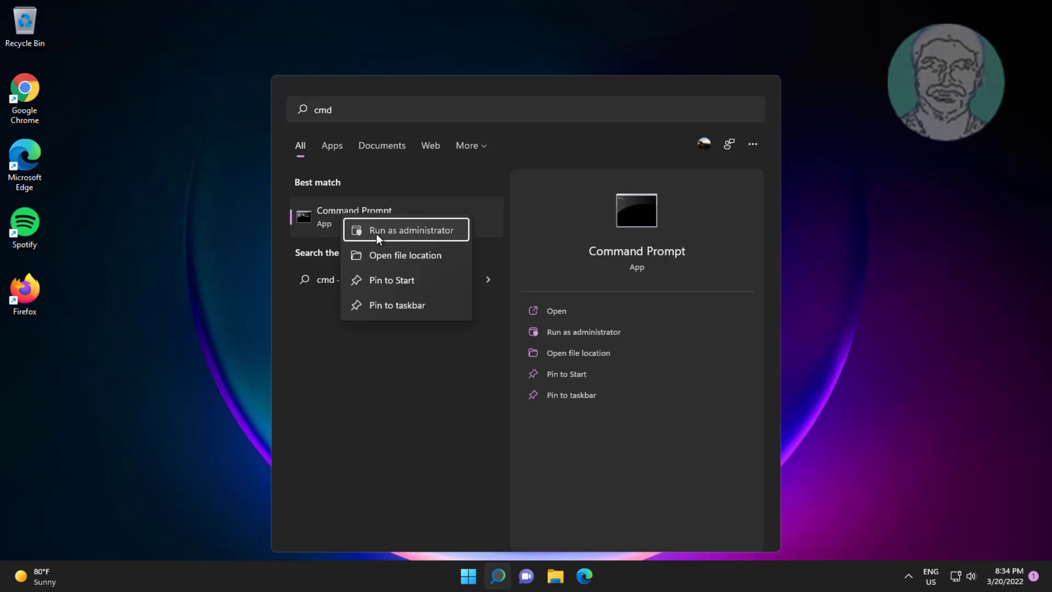
left_click(406, 229)
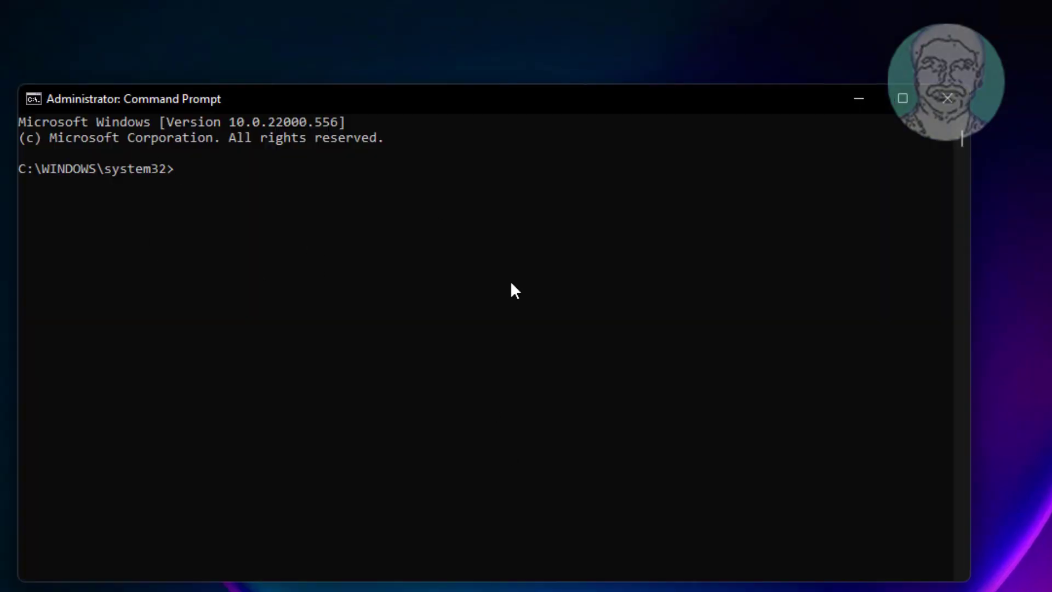
- Run netsh winsock reset and netsh int ip reset to reset the network stack
type("netsh")
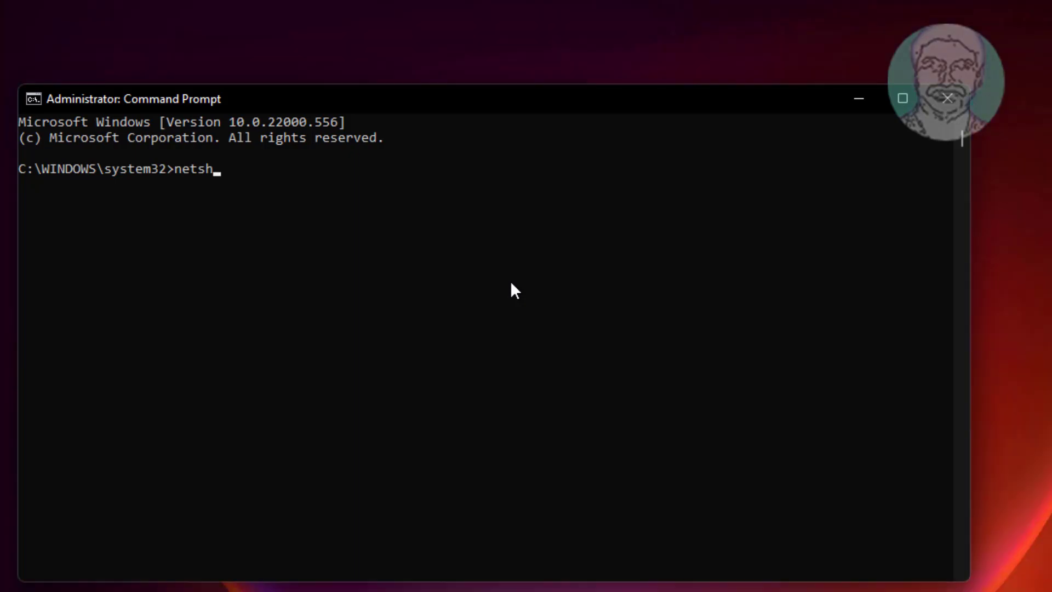
type("winso")
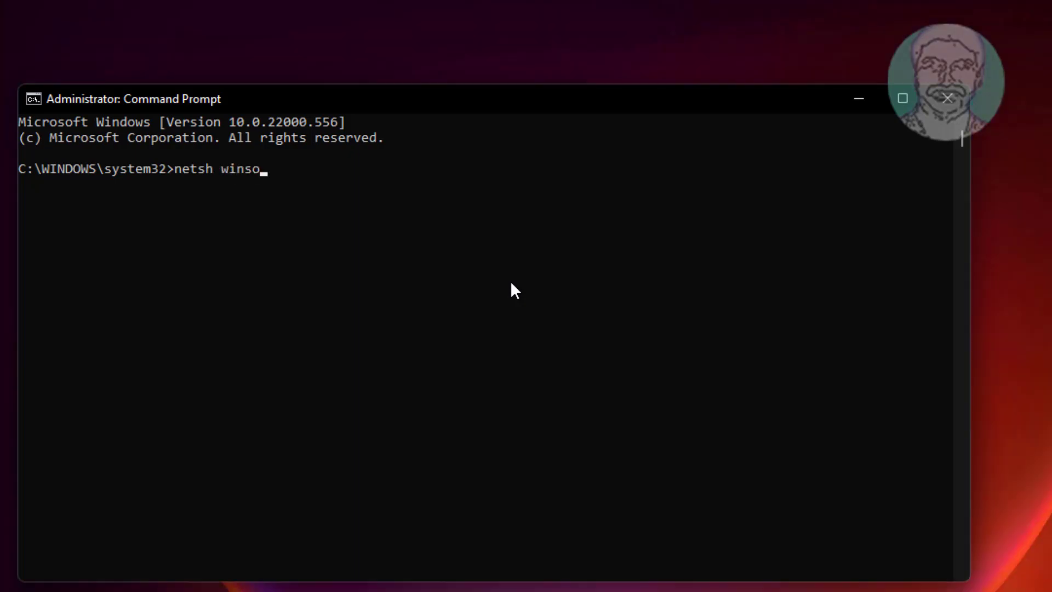
type("ck rese")
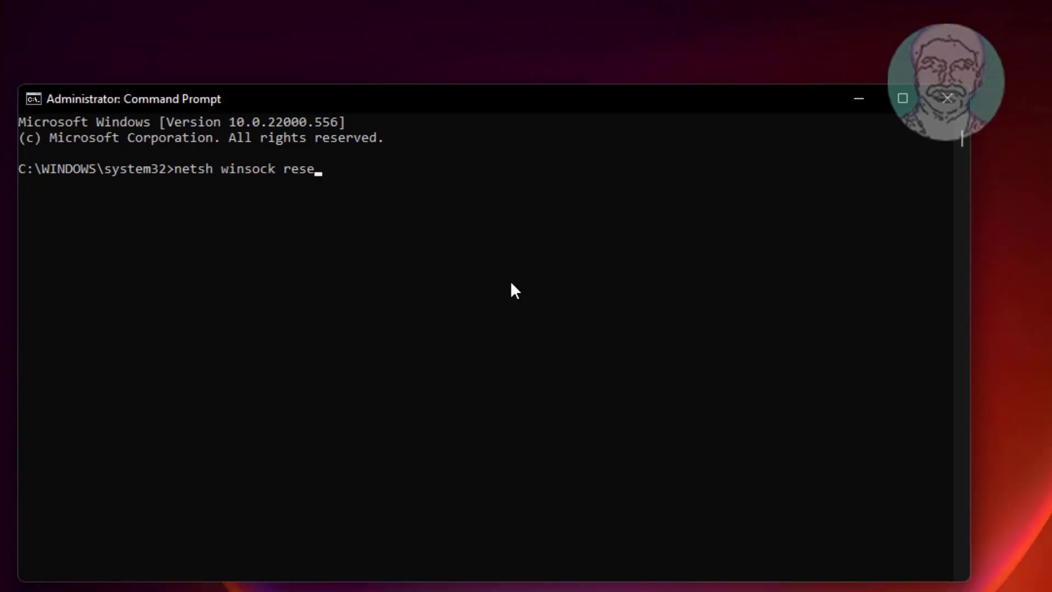
type("t")
type("netsh in")
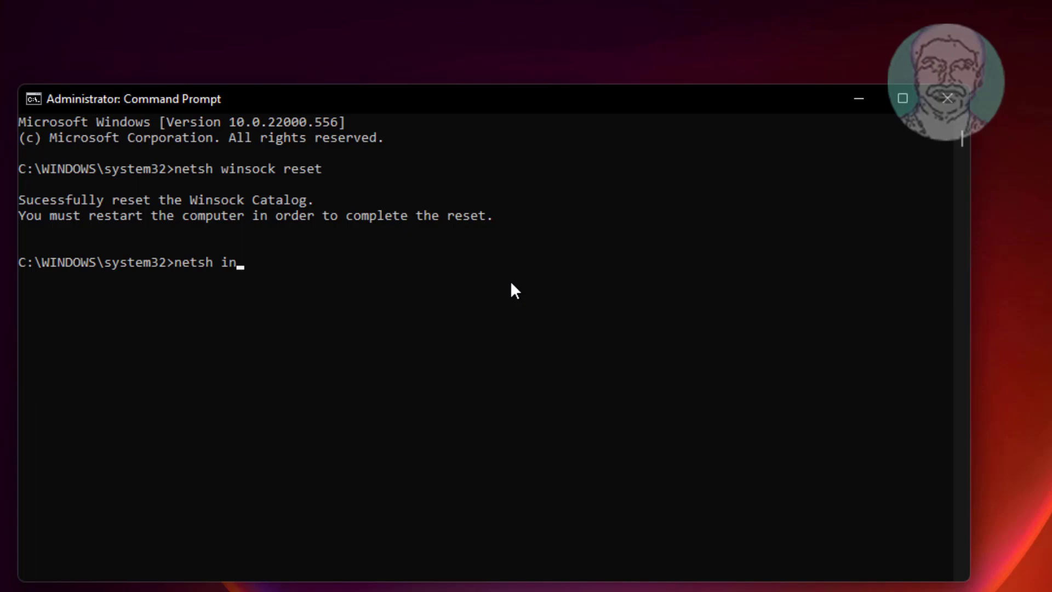
type("t ip rese")
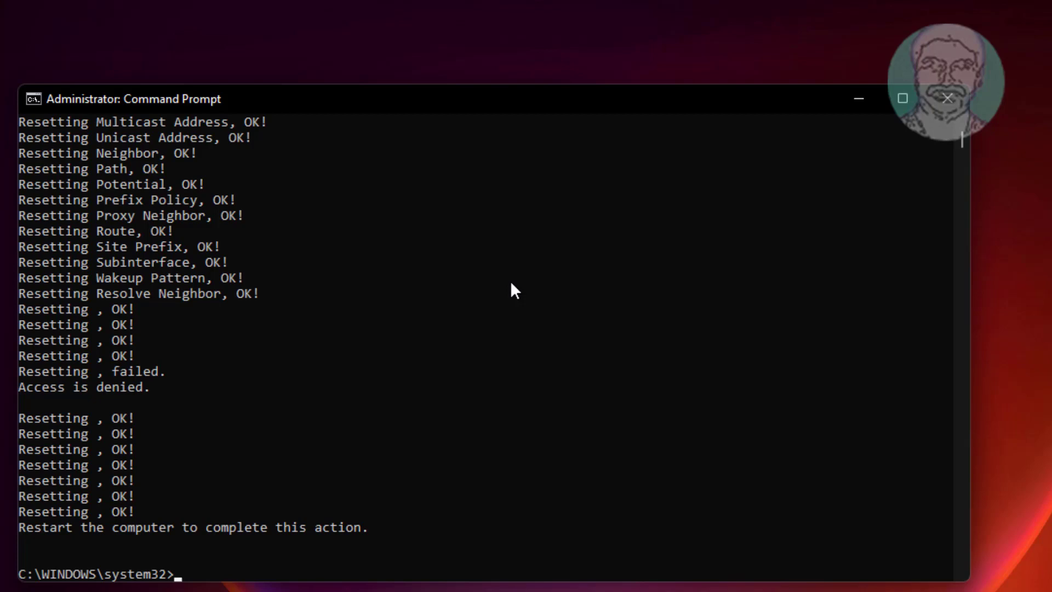
- Run ipconfig /flushdns to clear the DNS resolver cache
type("ip")
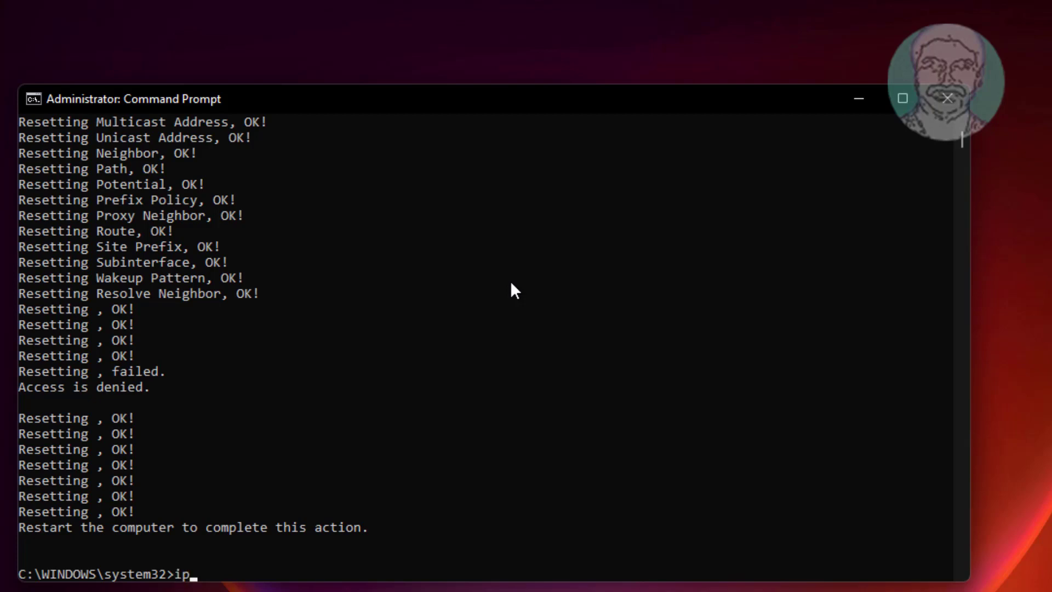
type("config")
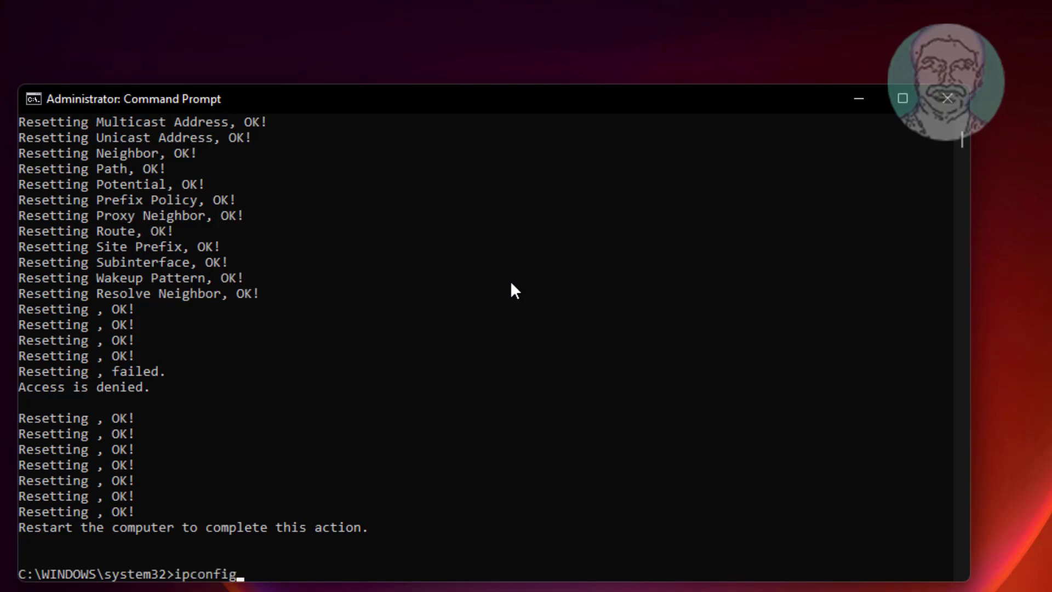
type("/")
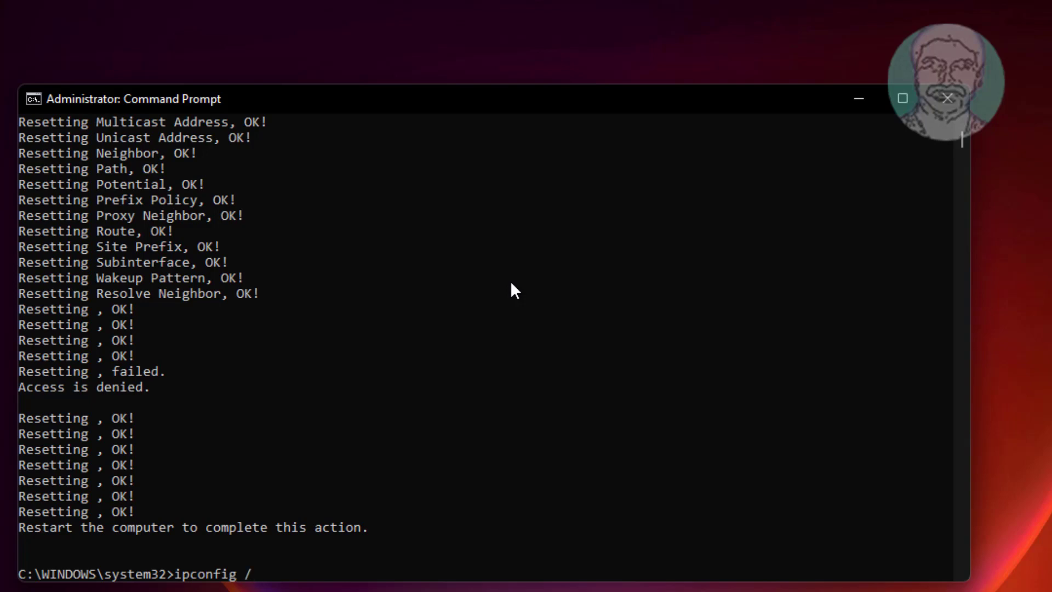
type("flushdns")
type("ip")
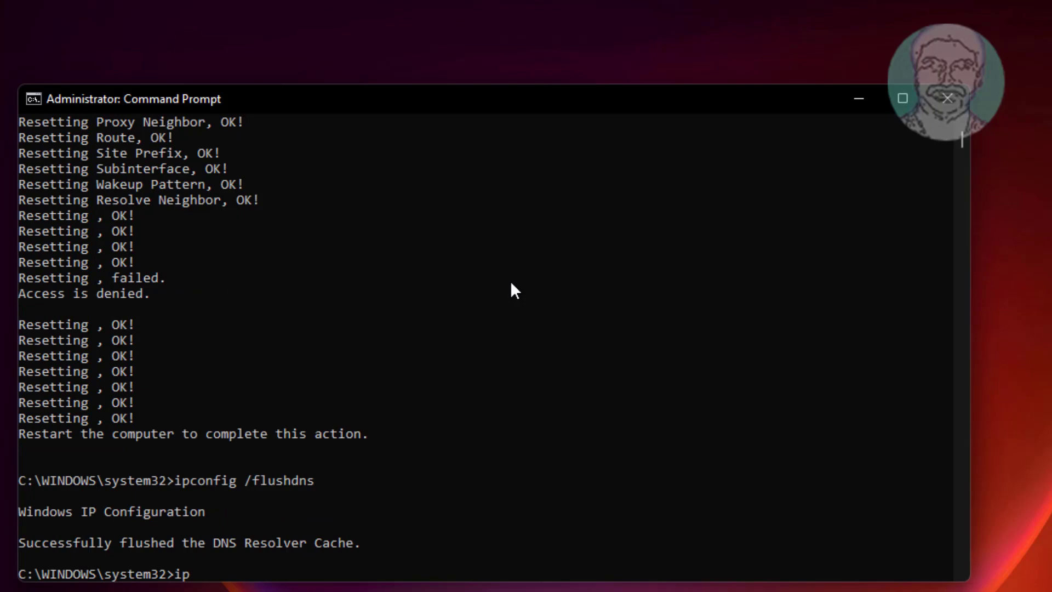
- Run ipconfig /release and ipconfig /renew to refresh the IP configuration
type("config /release")
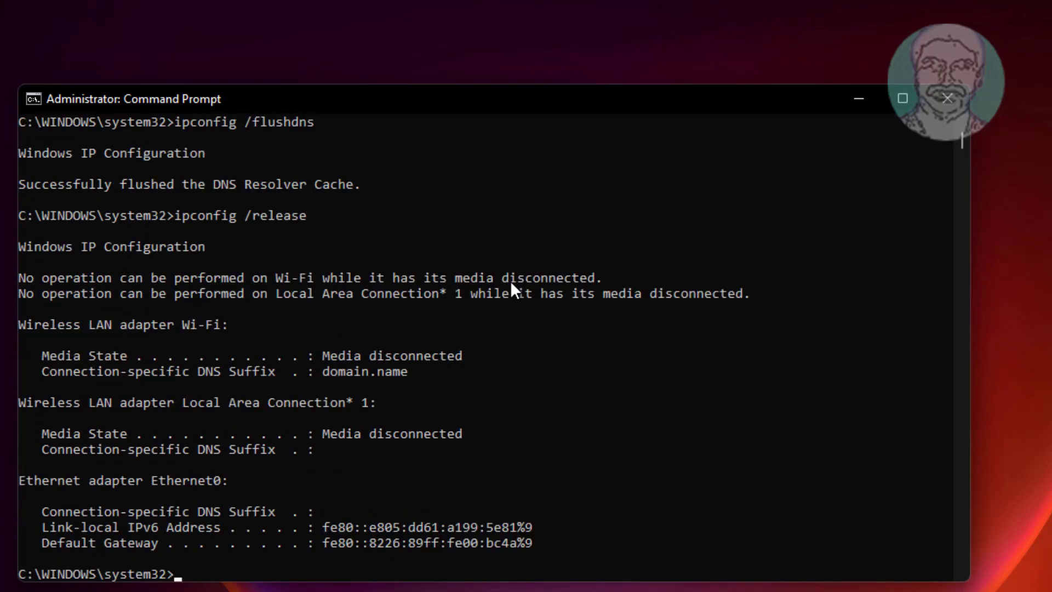
type("ipconfig")
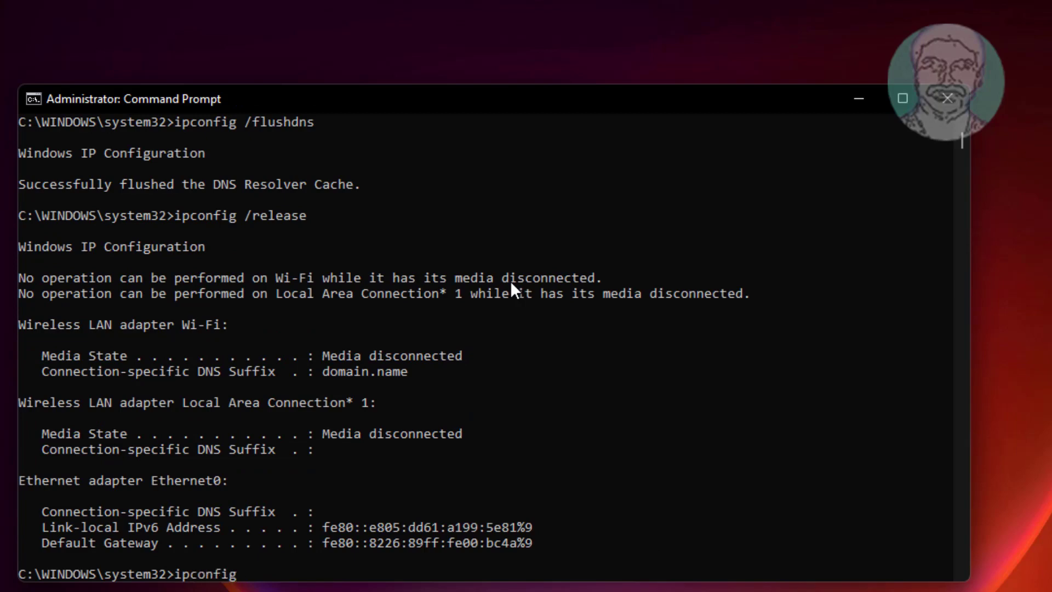
type("/renew")
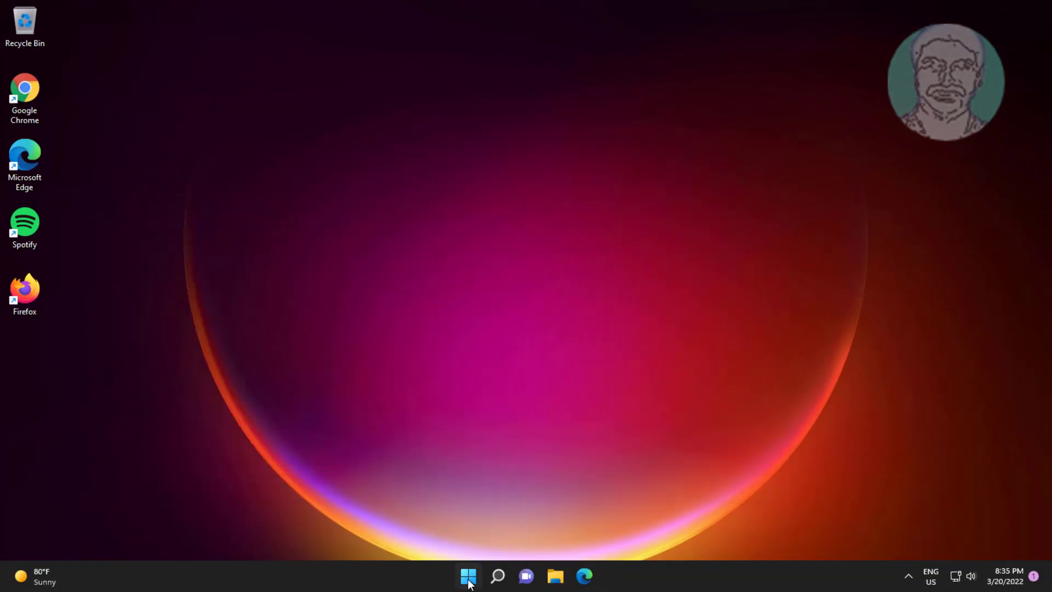
- Search for services from the taskbar to launch the Services app
left_click(468, 575)
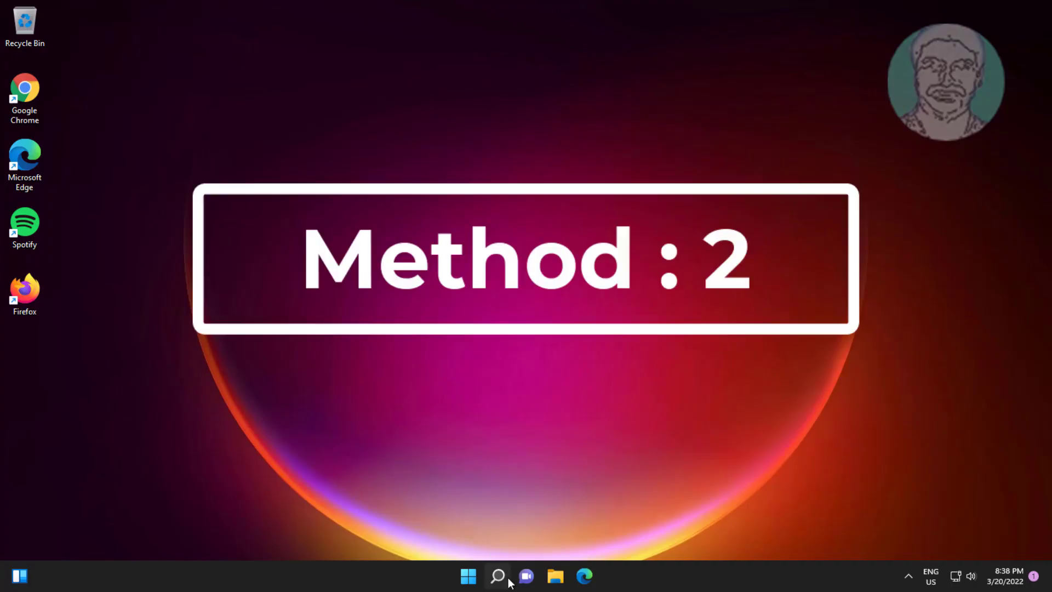
left_click(497, 575)
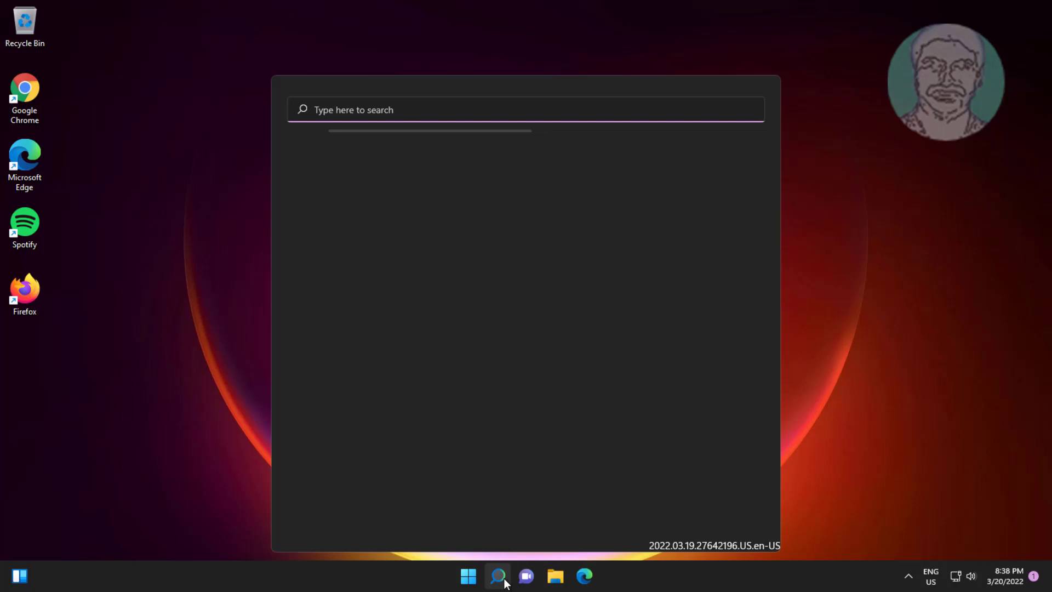
left_click(498, 576)
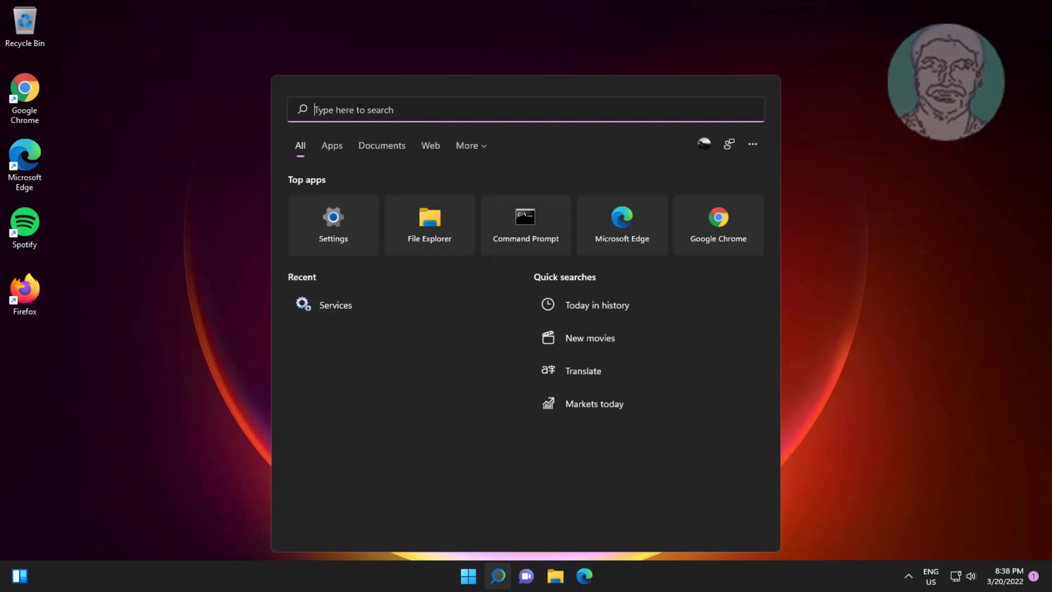
type("services")
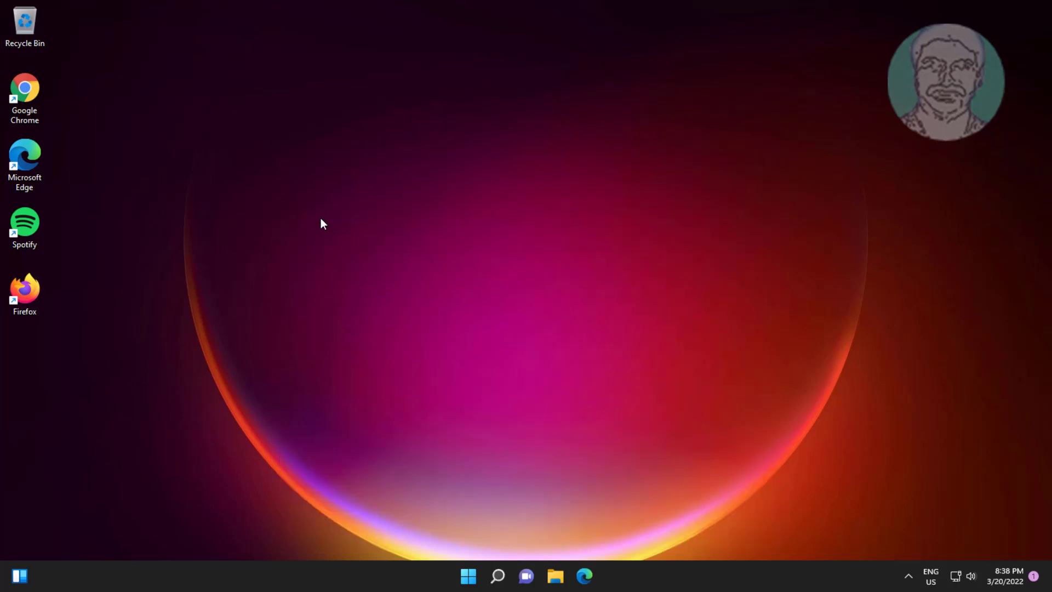
- Locate the IP Helper service and bring up its Properties dialog
left_click(597, 575)
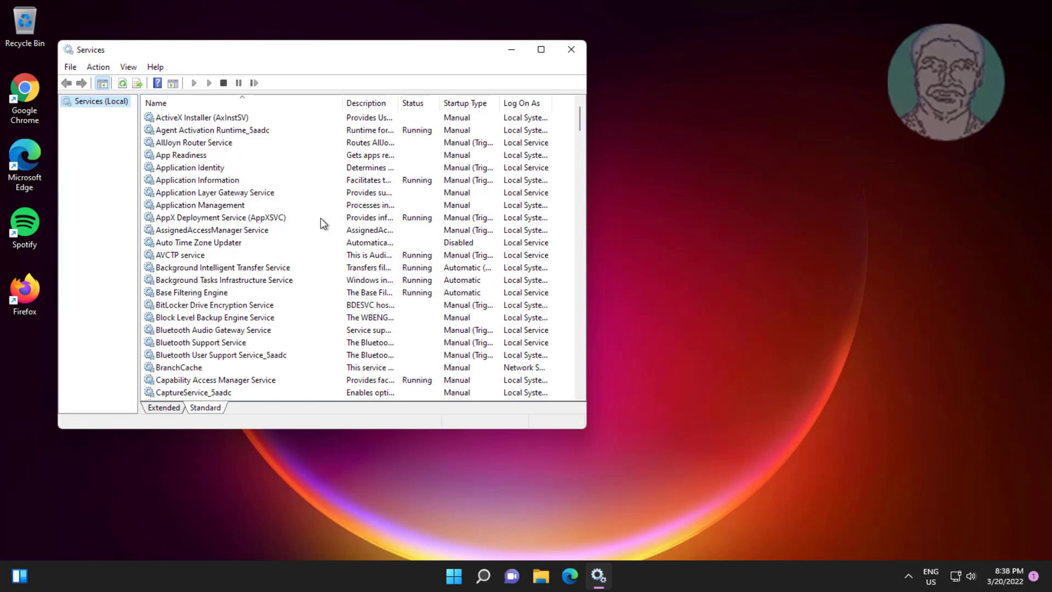
mouse_move(210, 275)
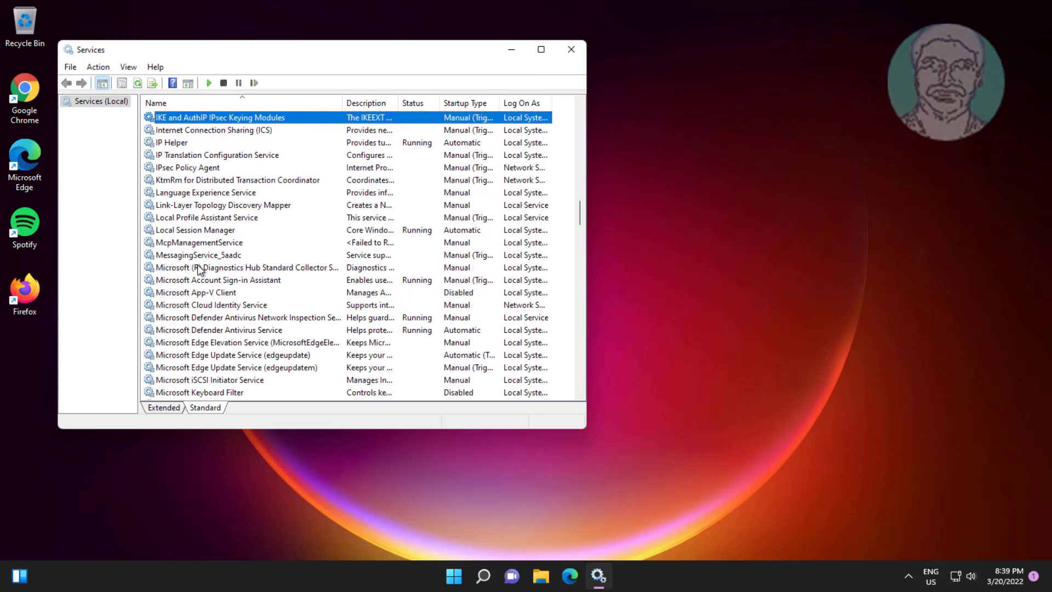
left_click(172, 143)
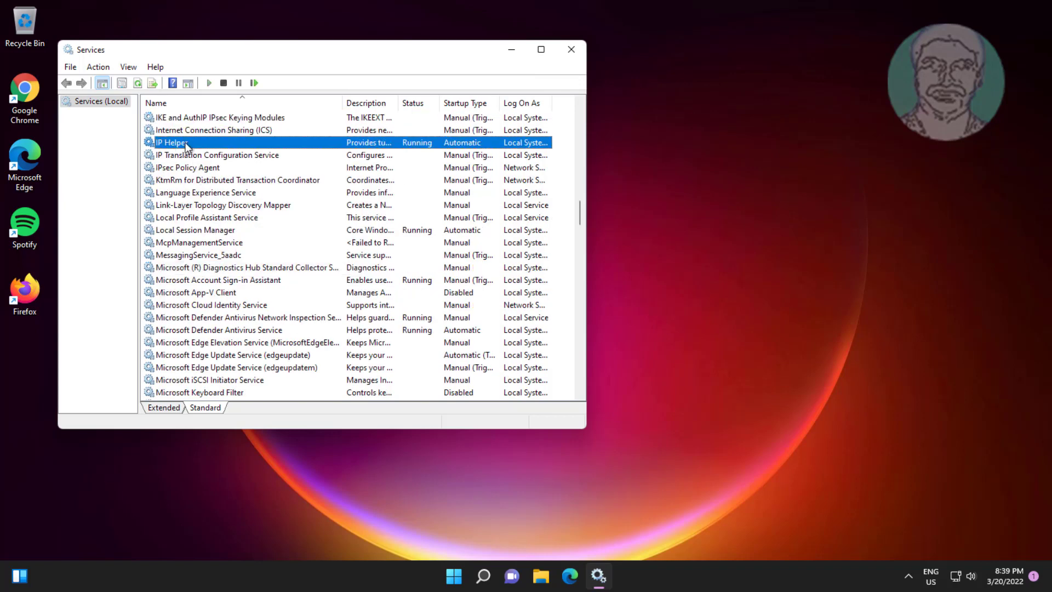
double_click(172, 143)
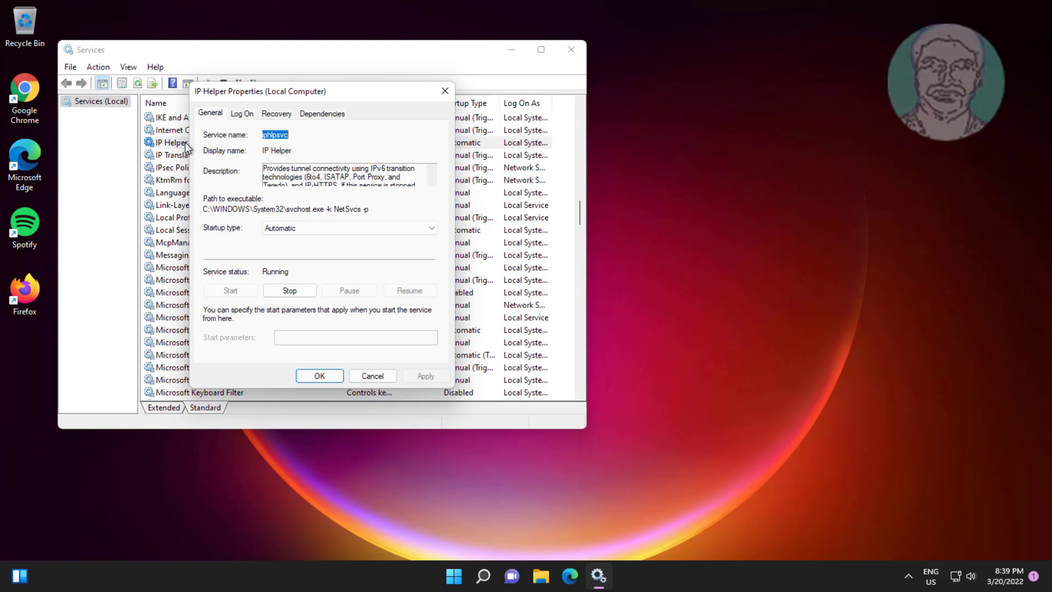
- Stop IP Helper, set its startup type to Disabled, confirm and close Services
left_click(289, 289)
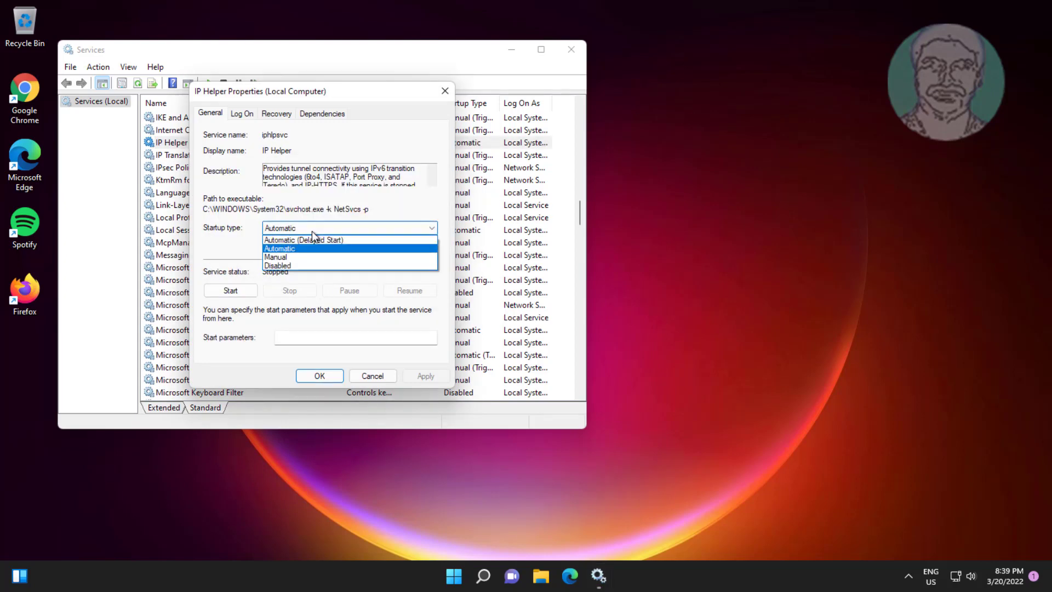
left_click(278, 265)
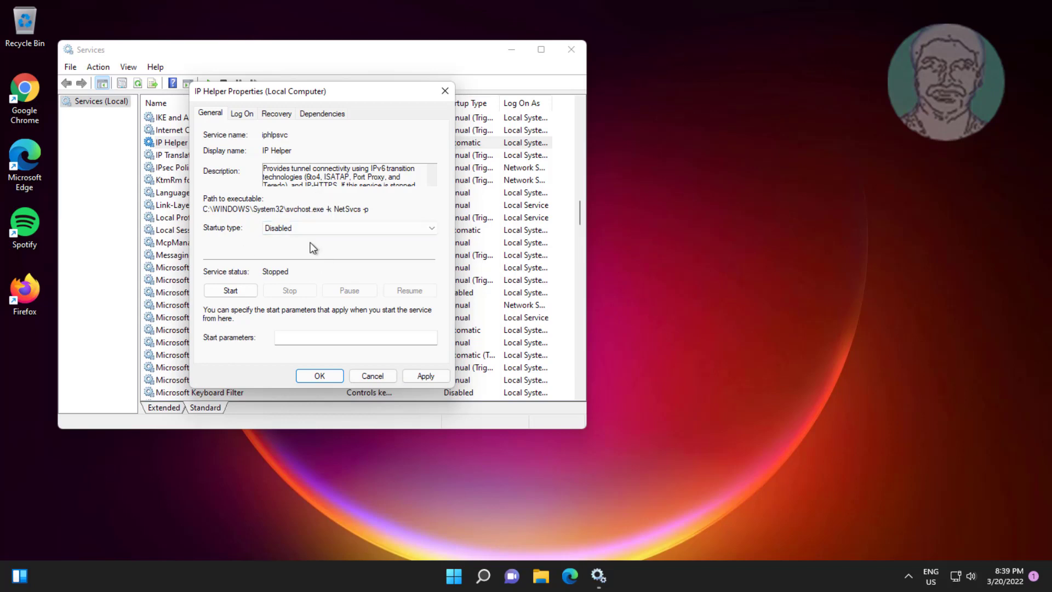
left_click(319, 375)
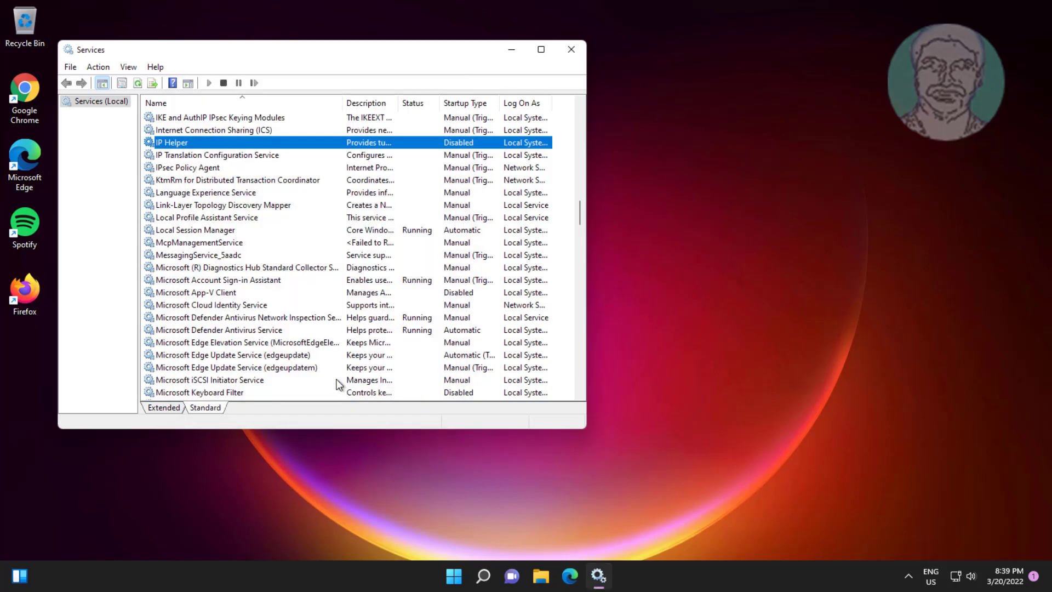
left_click(571, 49)
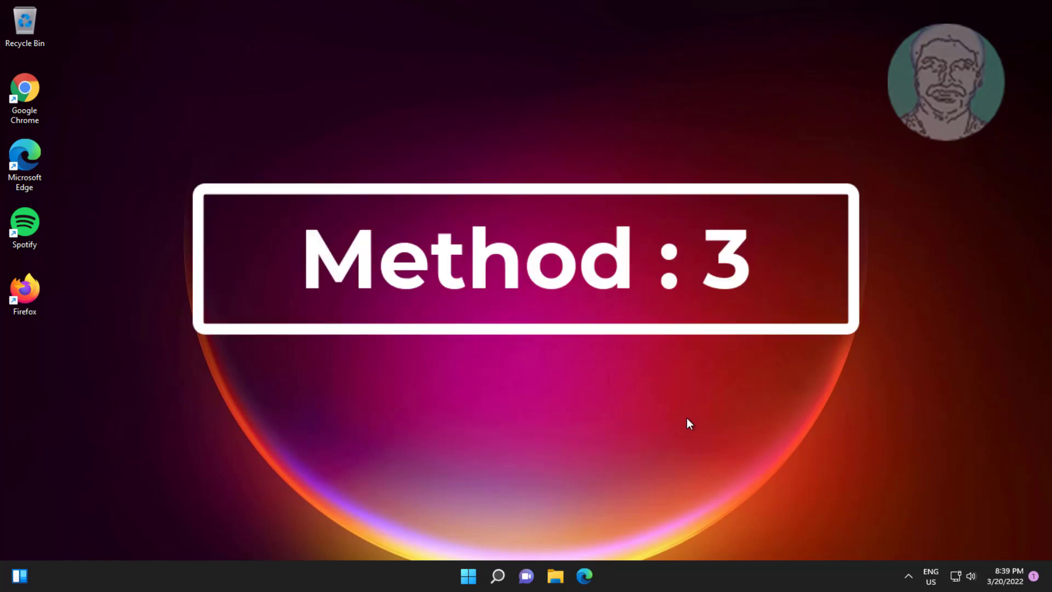
- Run ncpa.cpl to reach Network Connections and bring up the Wi-Fi adapter's actions
left_click(497, 575)
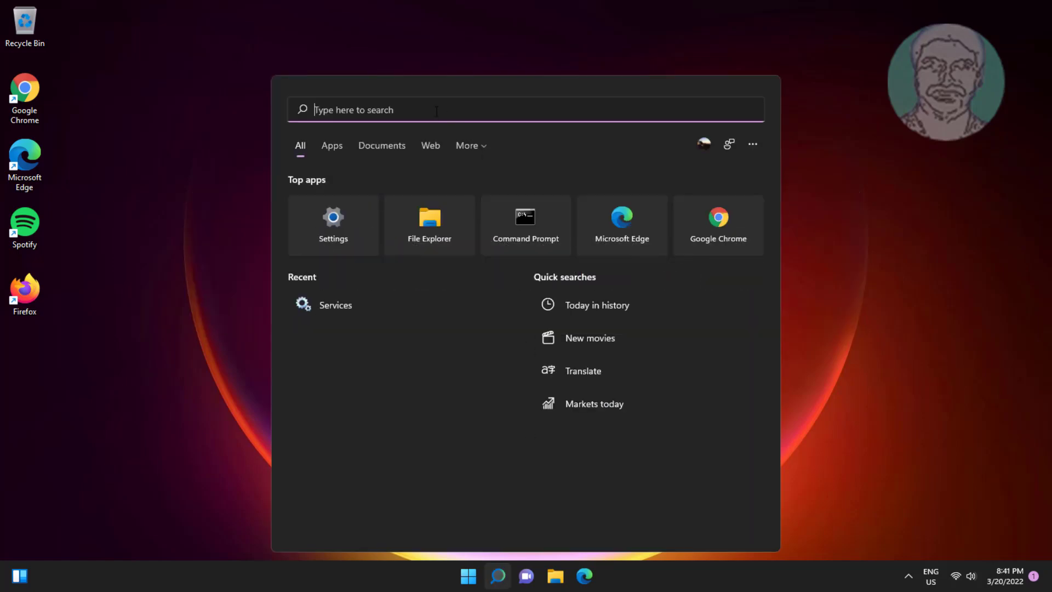
type("ncpa.cpl")
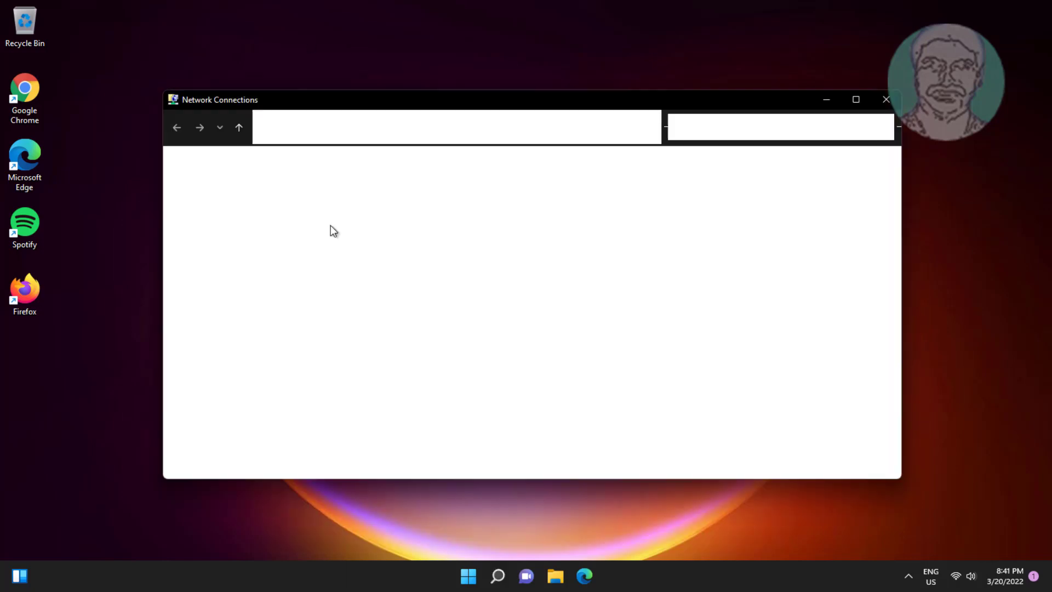
right_click(383, 187)
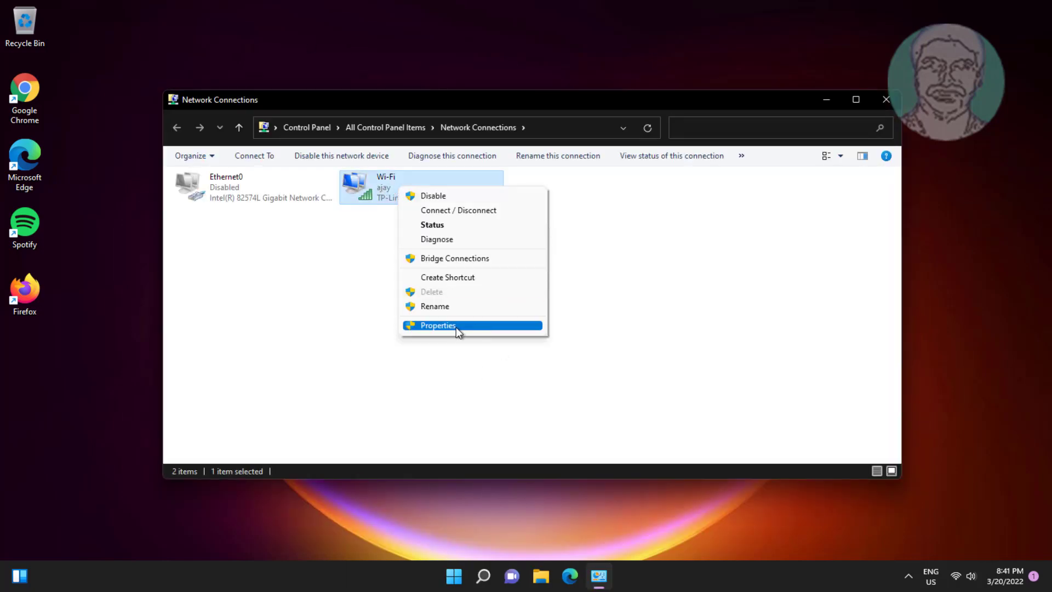
- Reach the Internet Protocol Version 4 (TCP/IPv4) properties of the Wi-Fi connection
left_click(437, 326)
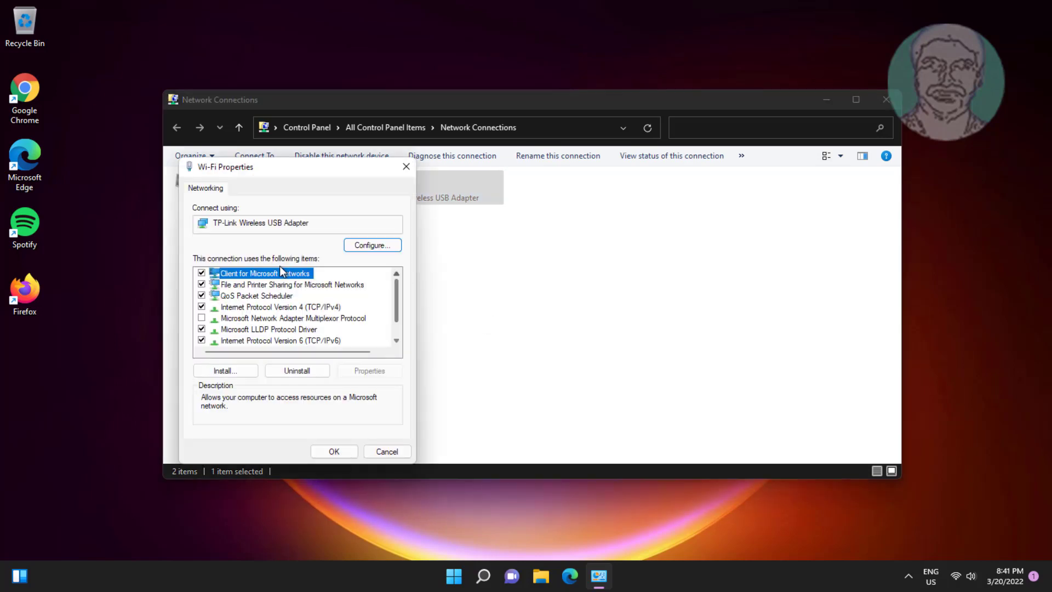
left_click(282, 307)
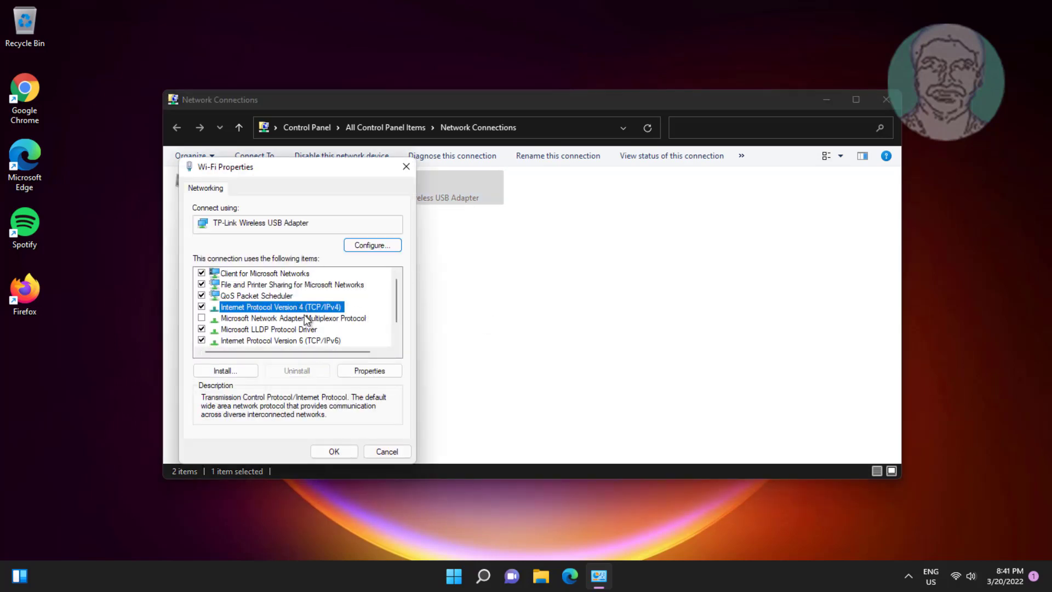
left_click(369, 370)
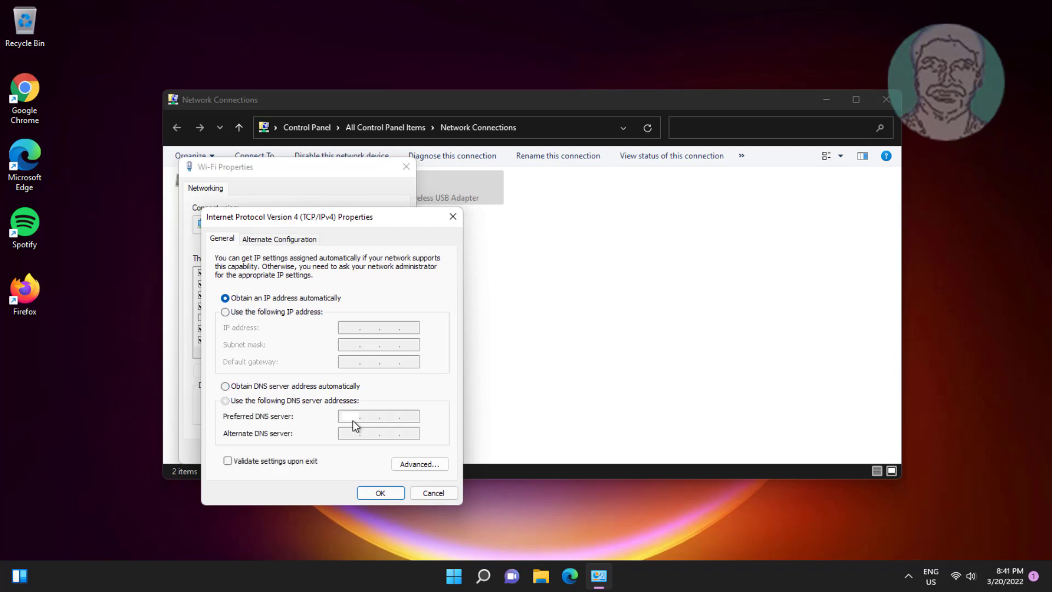
- Set preferred DNS 1.1.1.1 and alternate DNS 1.0.0.1, save, and close the network windows
type("1.1.1.")
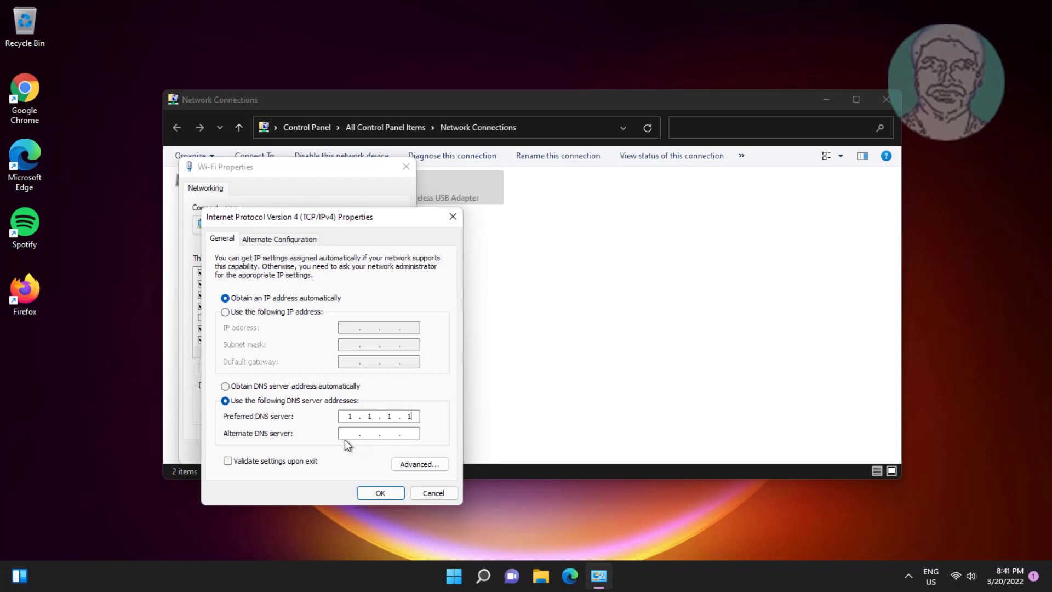
type("1.0.0.")
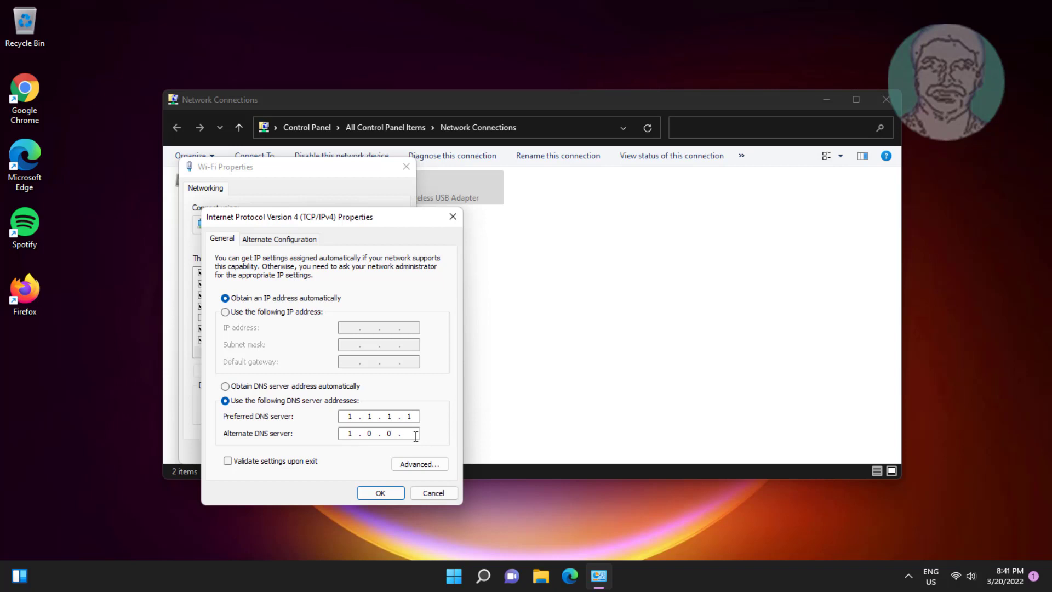
type("1")
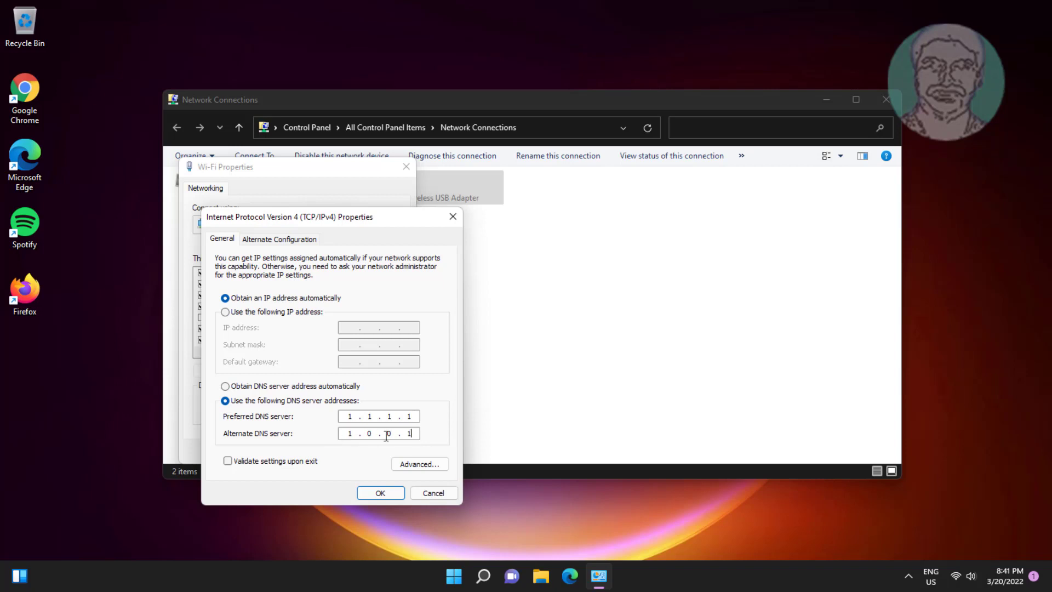
left_click(380, 491)
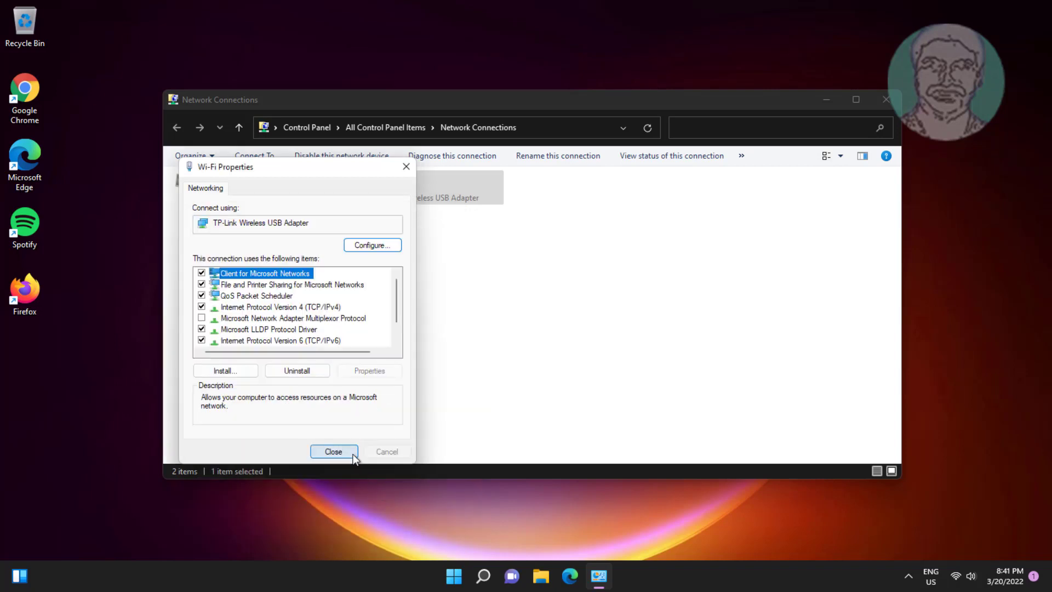
left_click(333, 450)
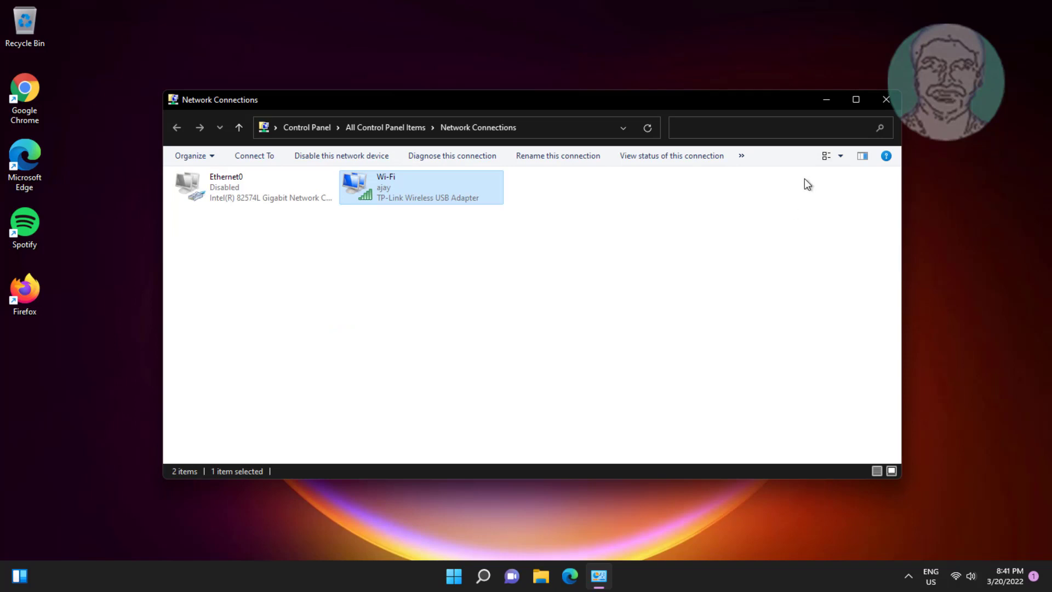
left_click(885, 100)
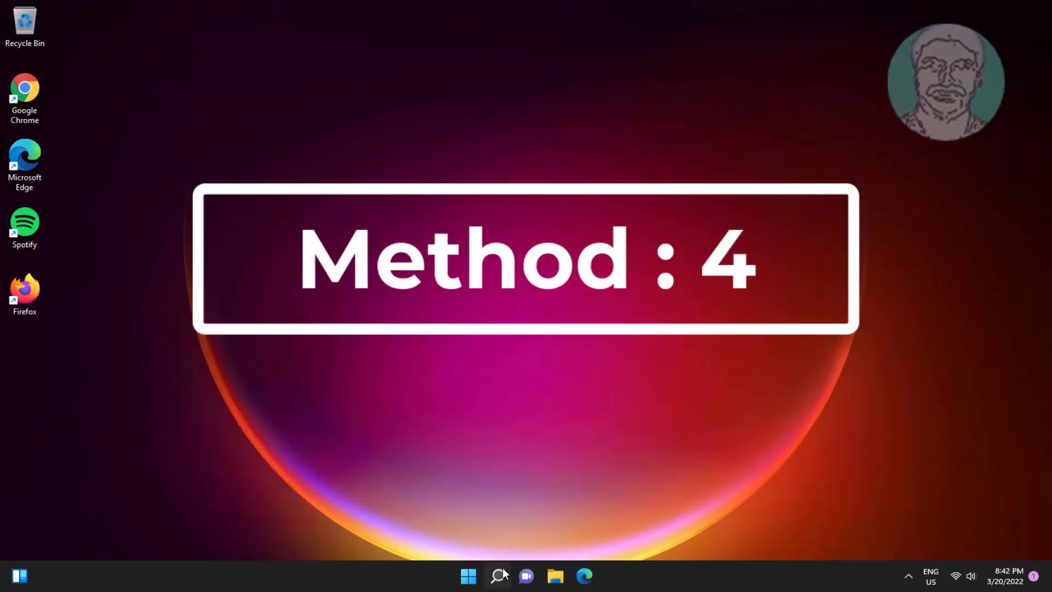
- In Device Manager under Network adapters, start Update driver for the TP-Link Wireless USB Adapter
left_click(498, 575)
type("device manager")
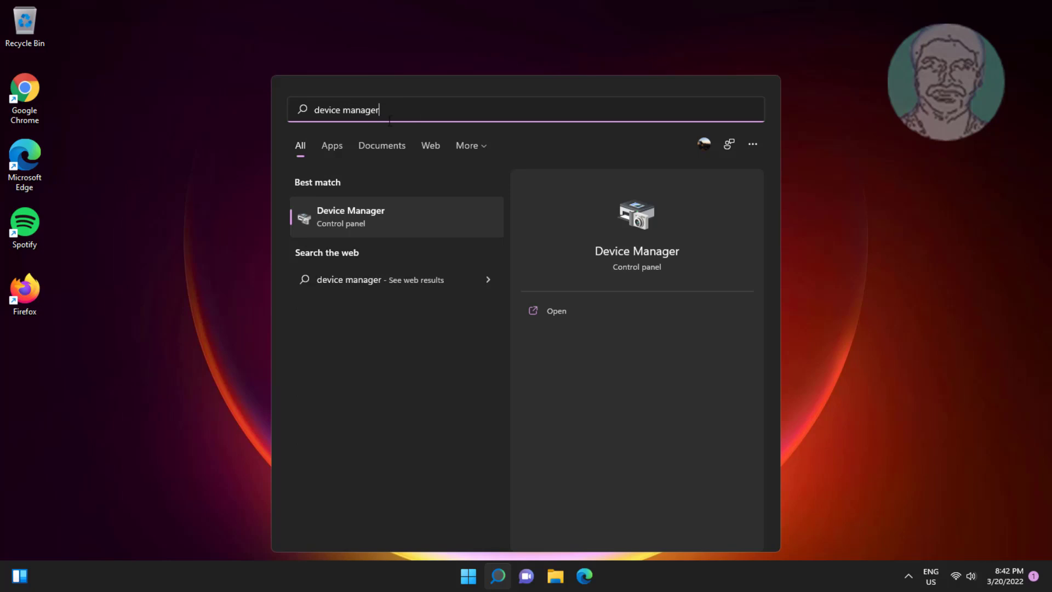
mouse_move(370, 161)
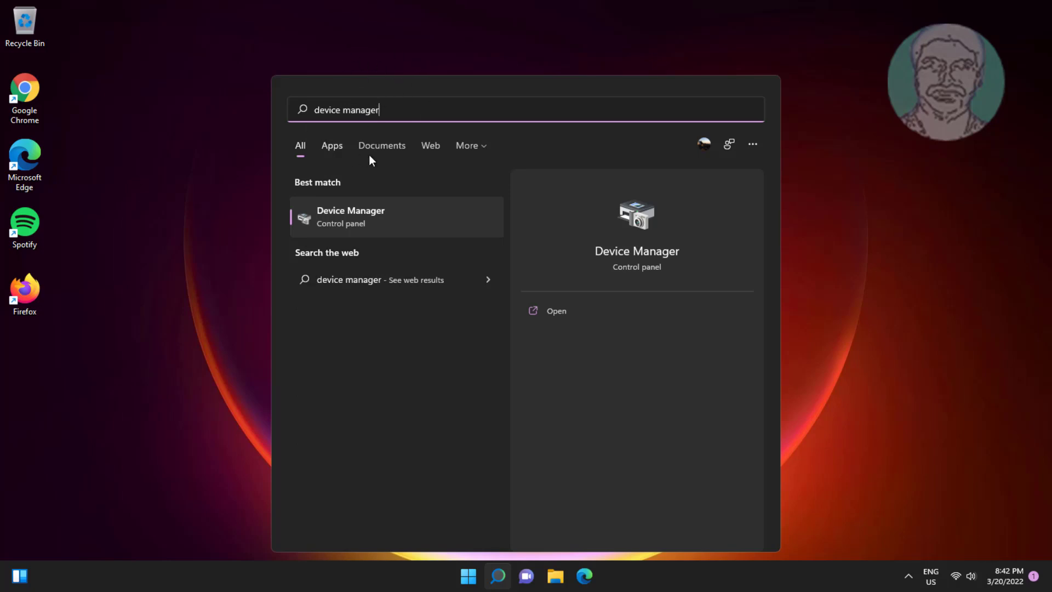
left_click(350, 216)
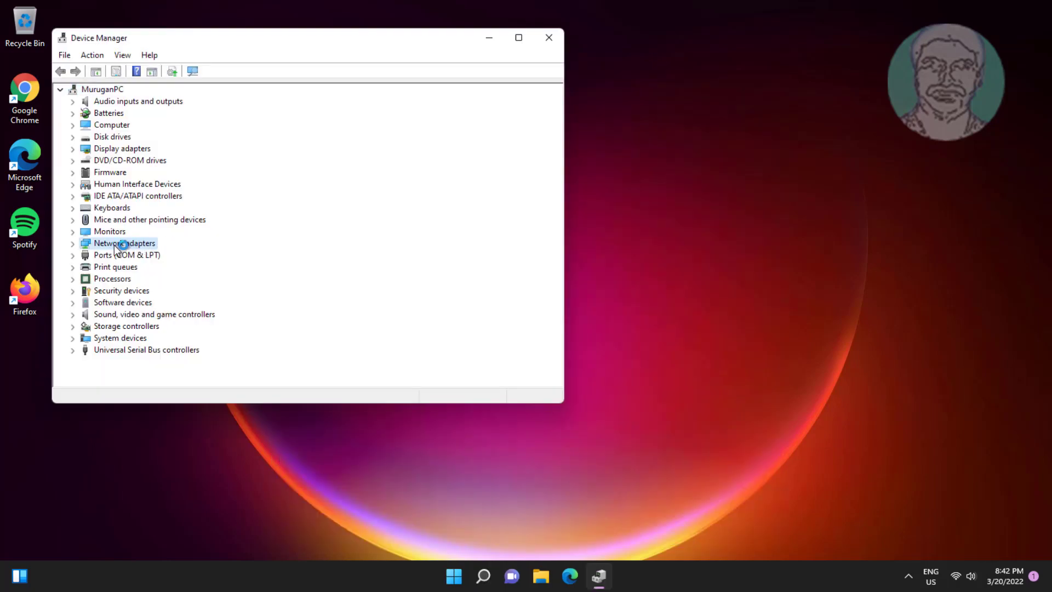
left_click(124, 243)
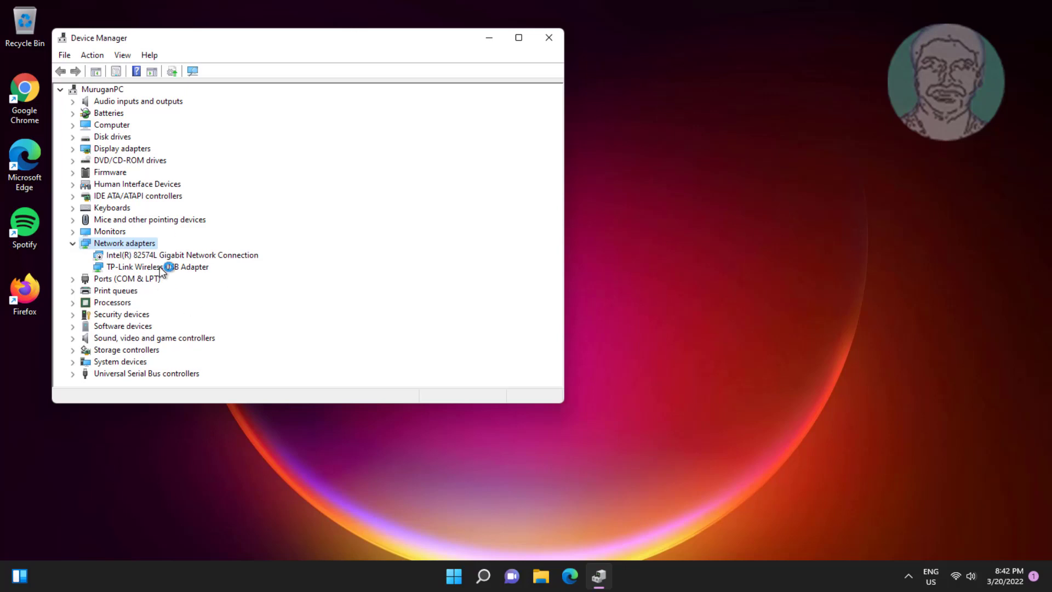
right_click(156, 266)
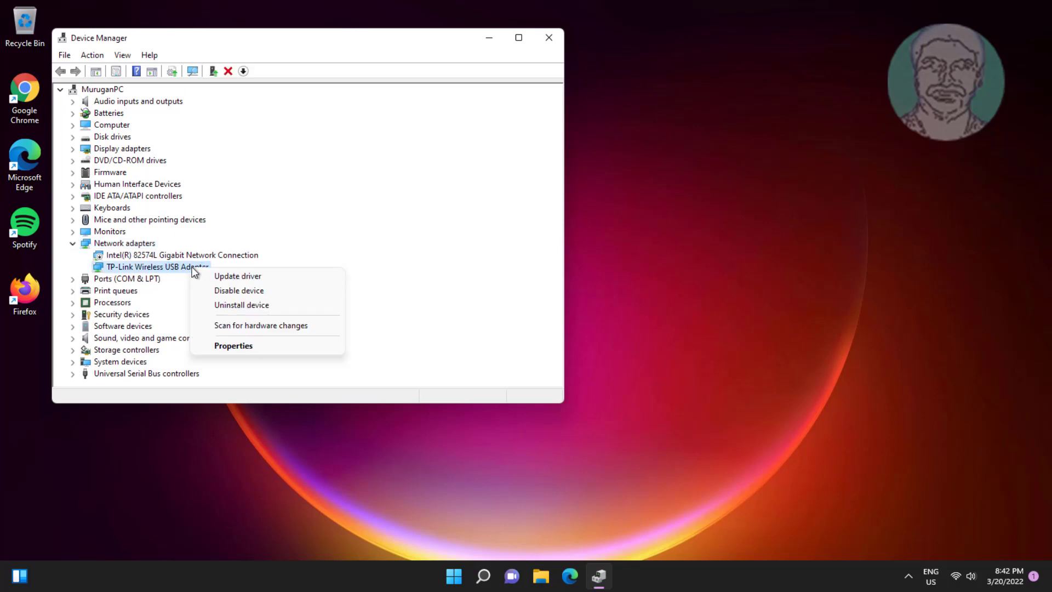
left_click(238, 277)
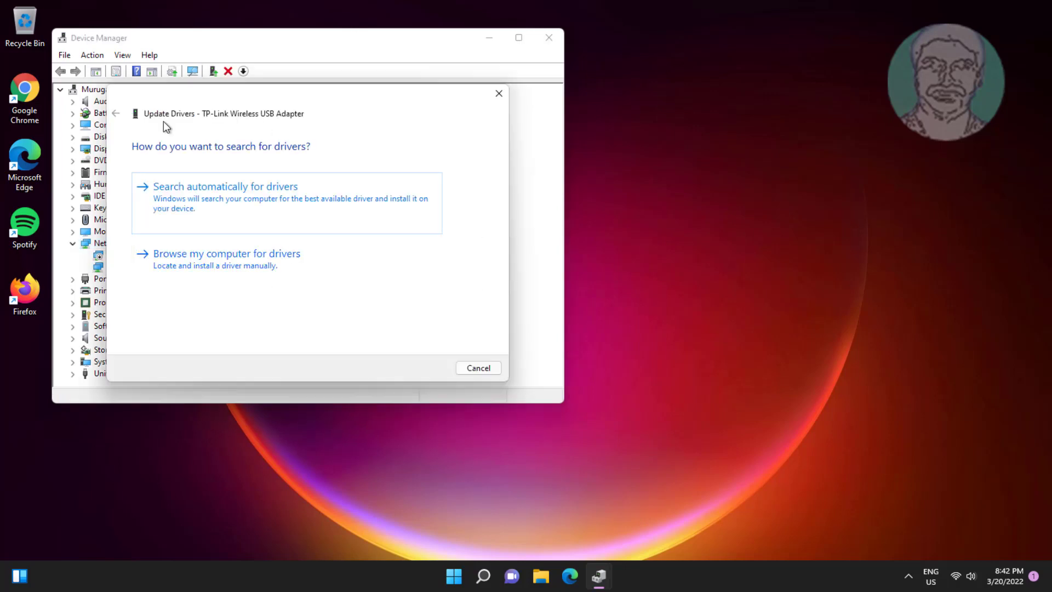
- Search automatically for the TP-Link adapter driver, then look for newer drivers on Windows Update
left_click(224, 186)
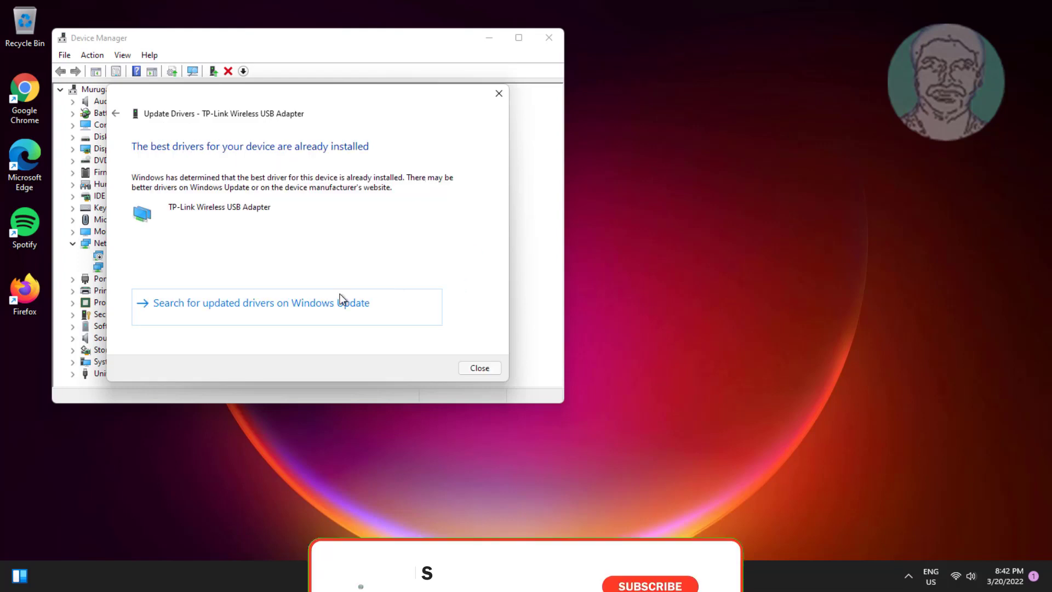
left_click(479, 368)
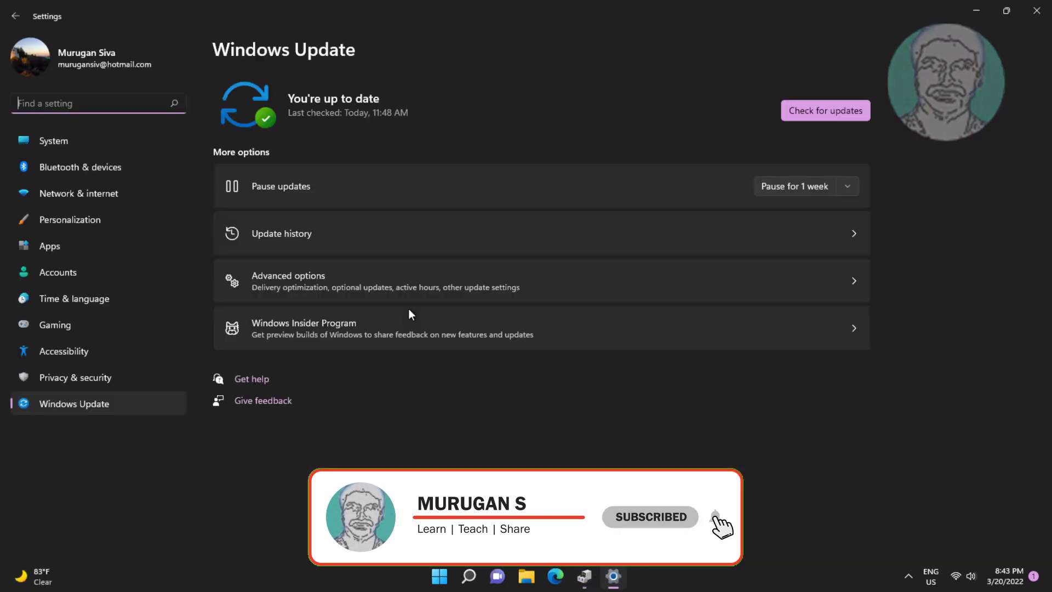
- Start a check for available Windows updates
left_click(824, 109)
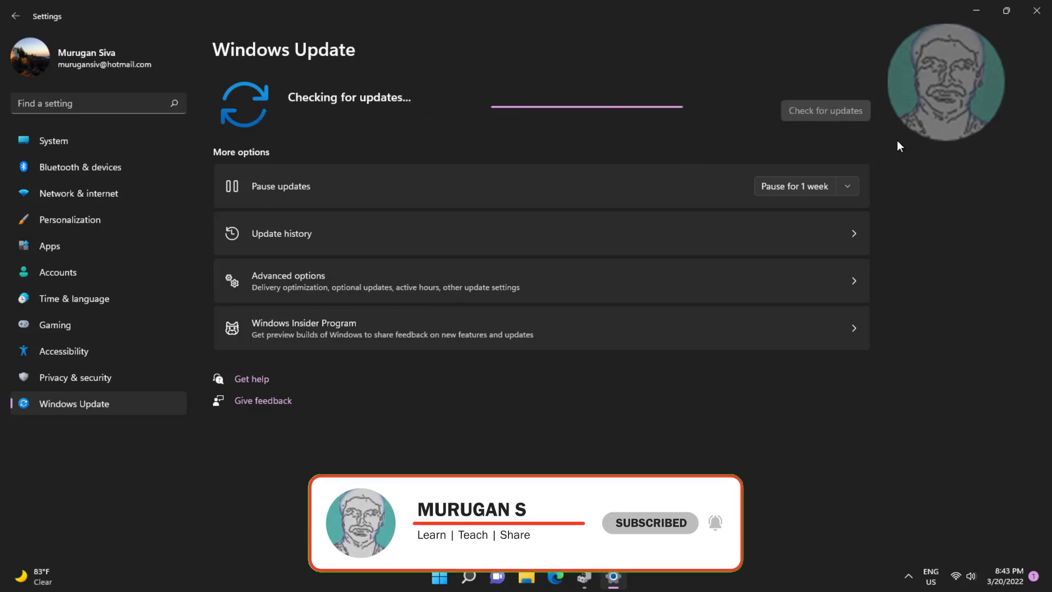